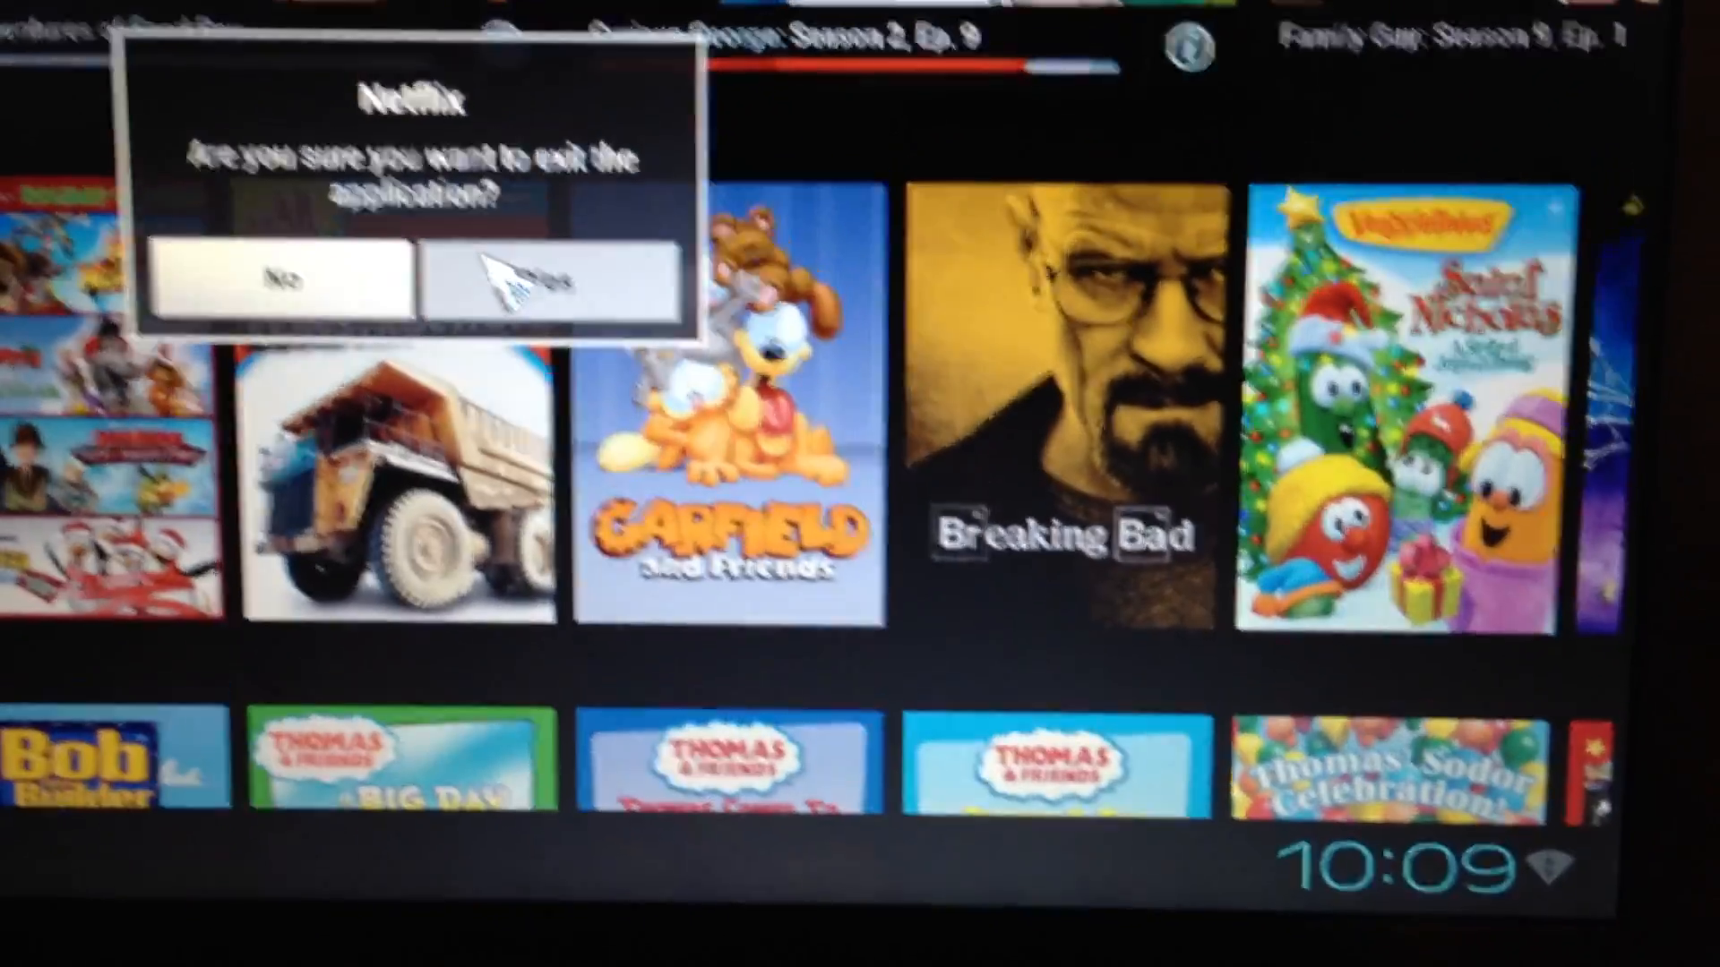
Confirm Yes in the exit prompt, quitting Netflix back to the aquarium home screen.
{"action": "left_click", "coordinate": [516, 284]}
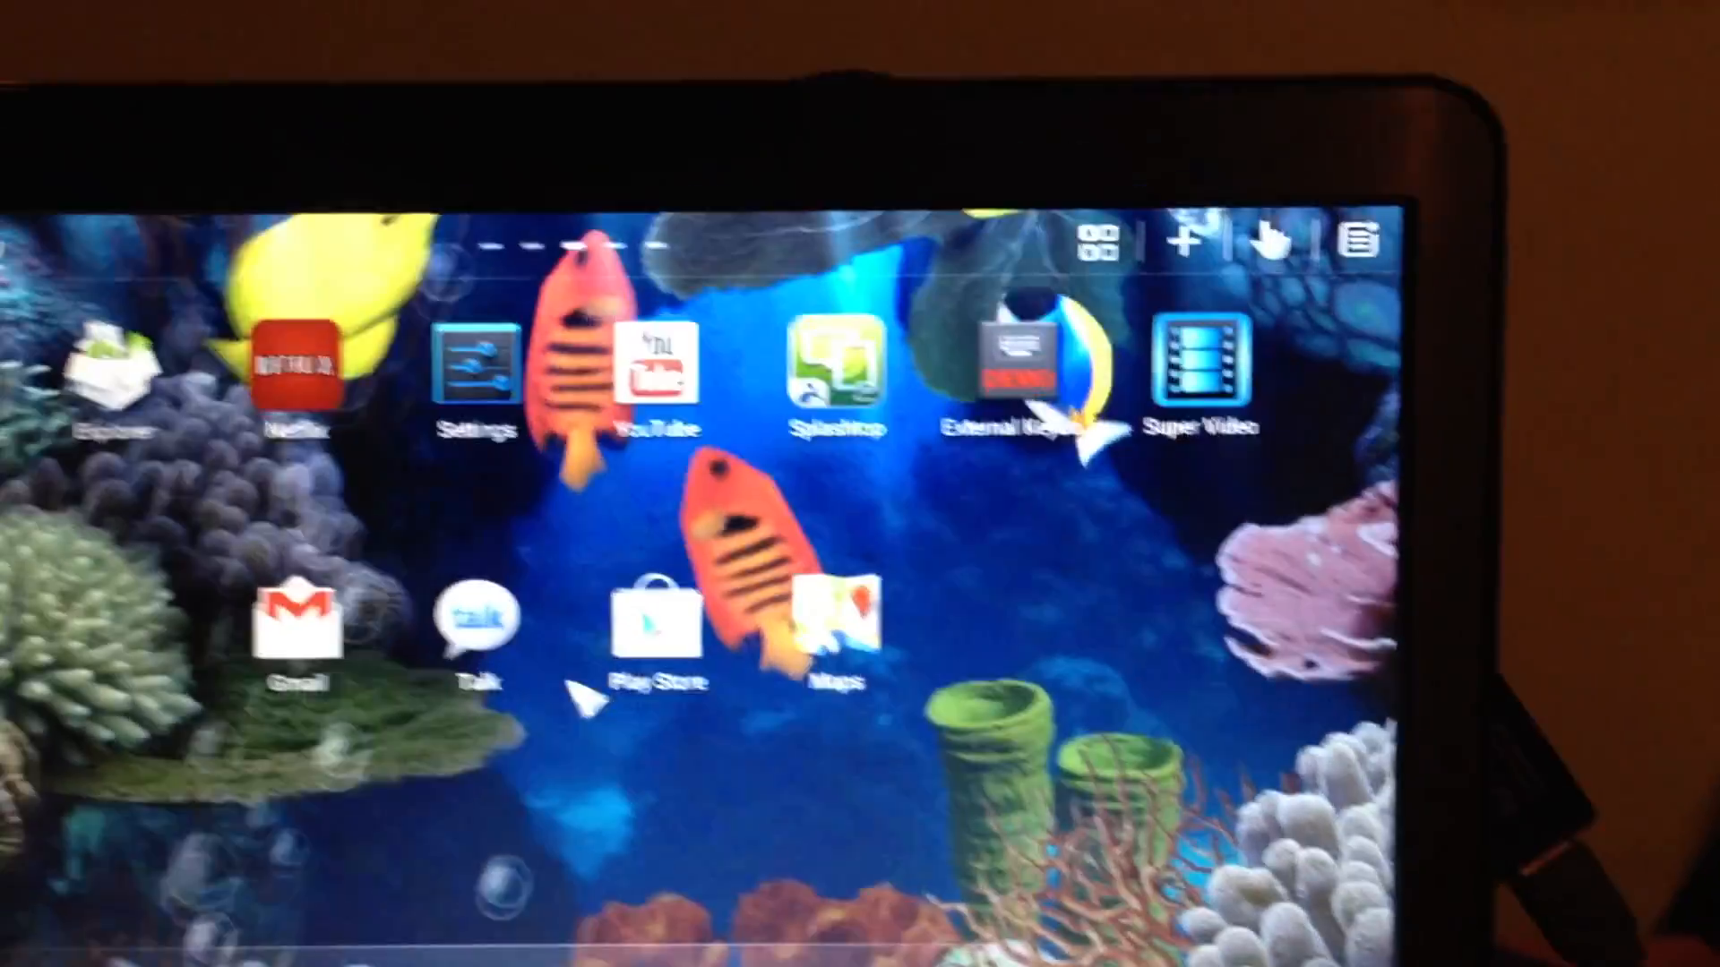